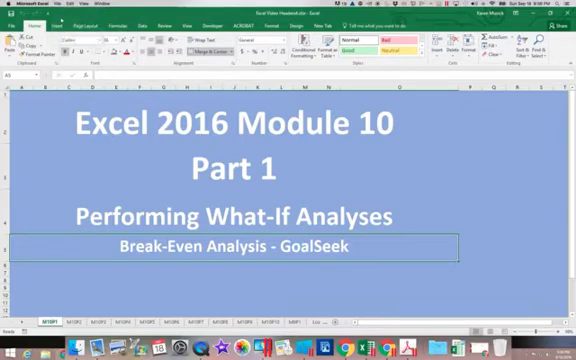
Step: Show the Coltivare Tool Income sheet with its revenue and expense figures
left_click(12, 22)
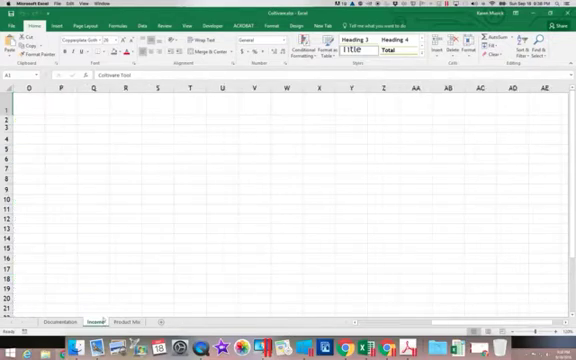
scroll("right", 3)
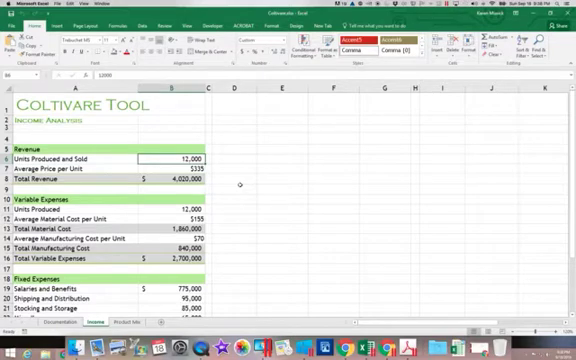
type("15")
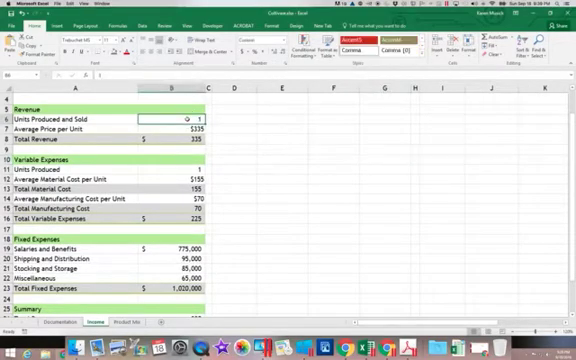
type("100")
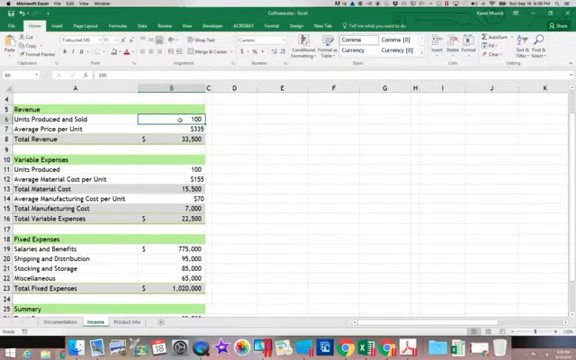
type("120000")
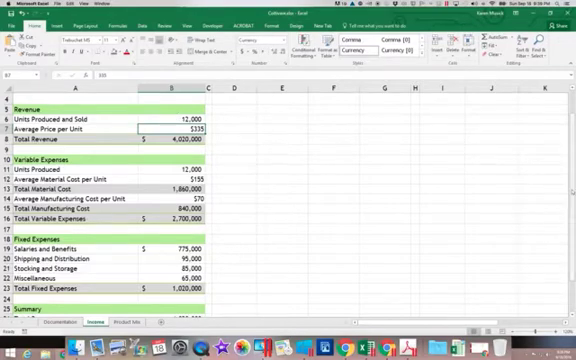
scroll("down", 3)
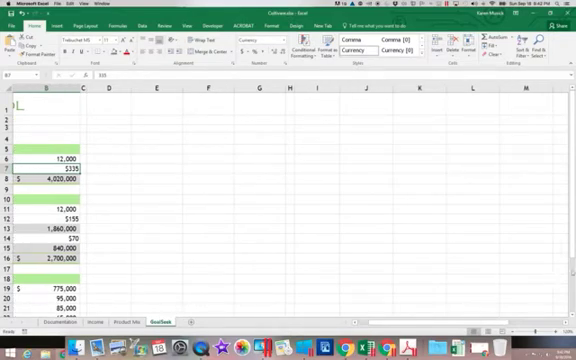
scroll("down", 3)
type("=")
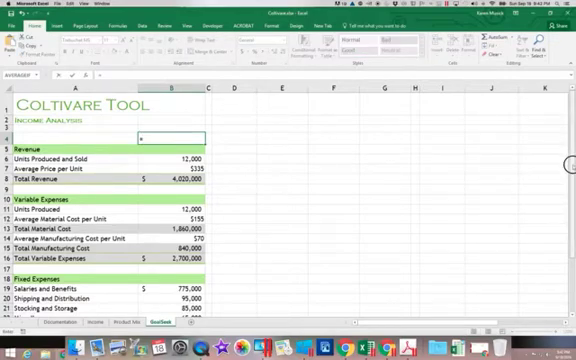
scroll("down", 3)
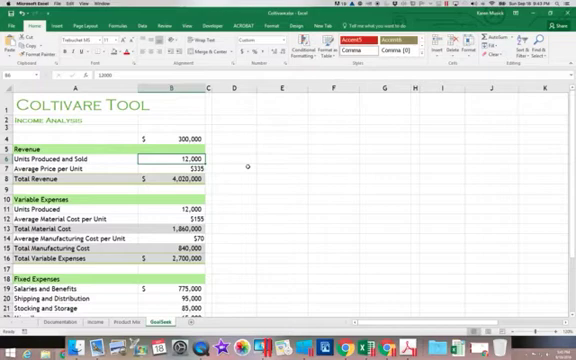
type("1500")
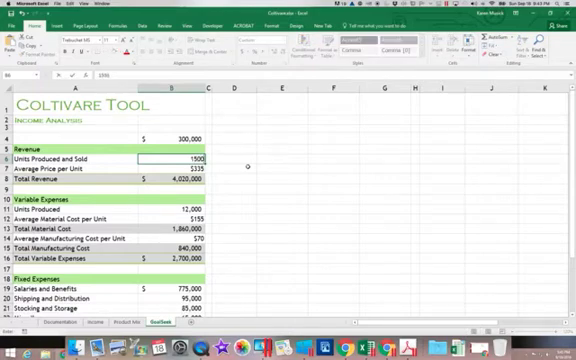
type("150000")
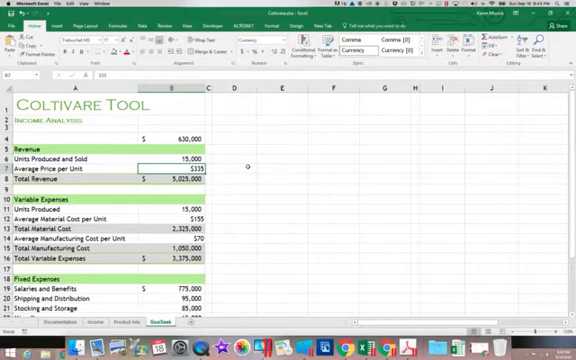
left_click(180, 162)
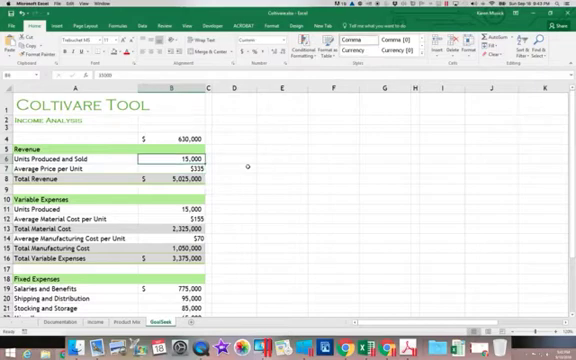
type("90")
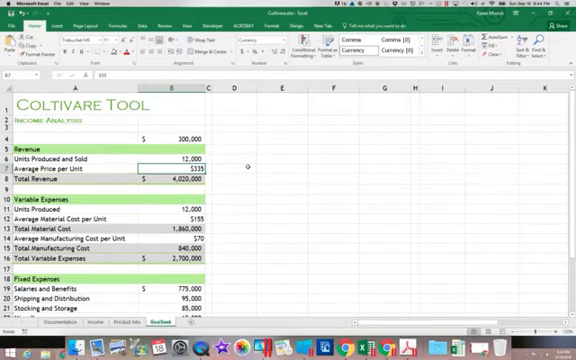
Step: Scroll down to the $300,000 Net Income total in B28
scroll("down", 3)
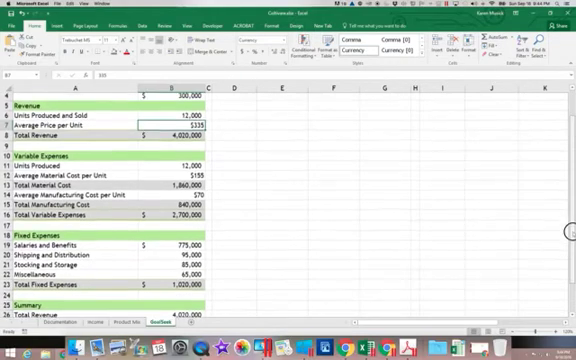
scroll("down", 3)
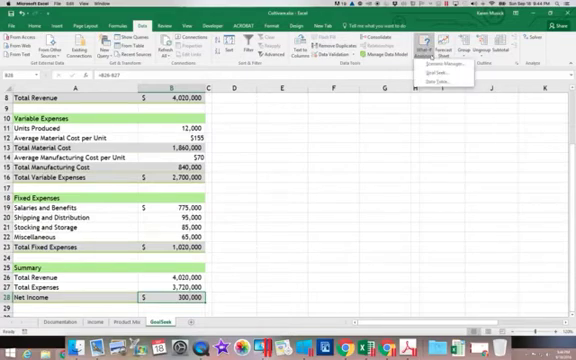
mouse_move(430, 78)
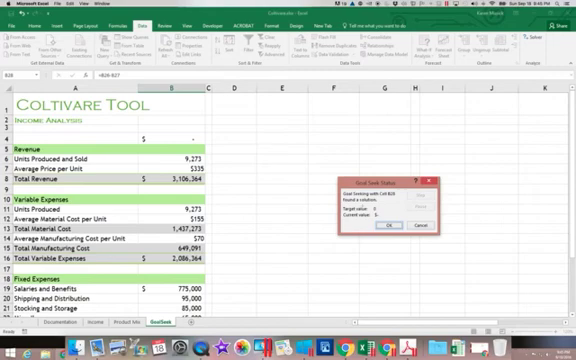
Step: Accept the Goal Seek solution: net income 0 with 9,273 units in B6
left_click(384, 223)
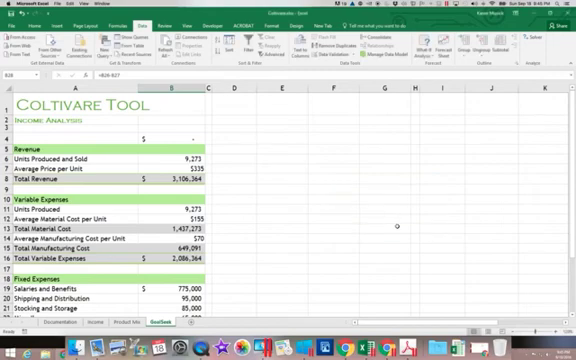